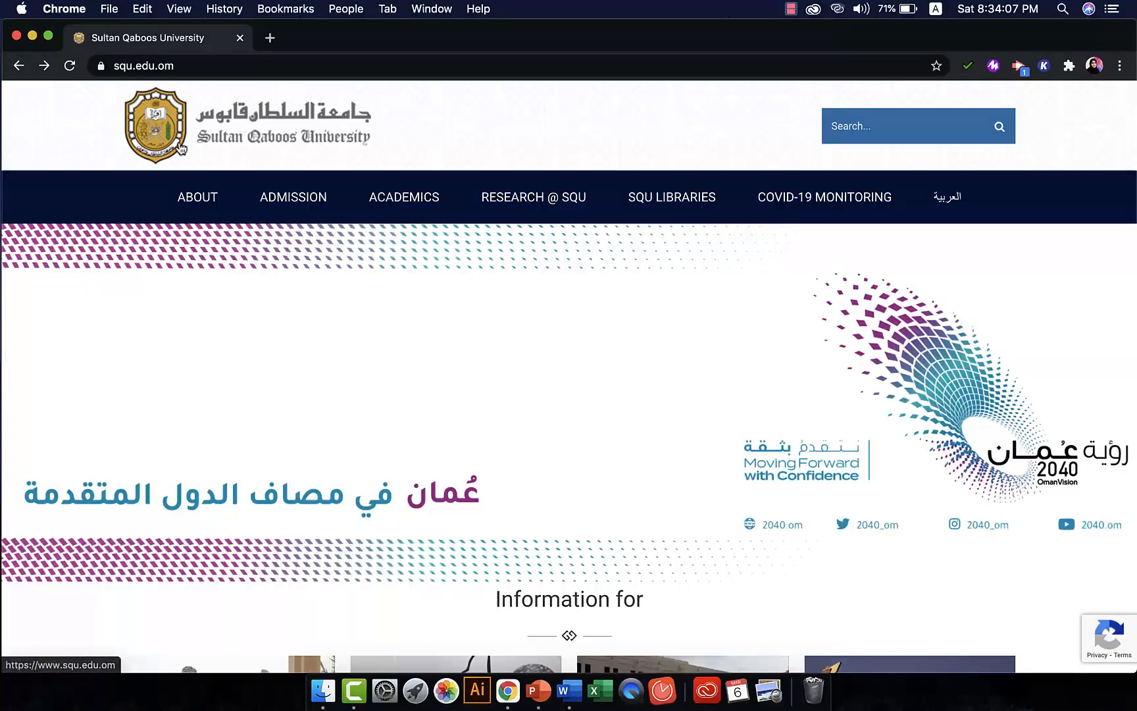
Open the Students information page on the Sultan Qaboos University website.
{"action": "left_click", "coordinate": [145, 65]}
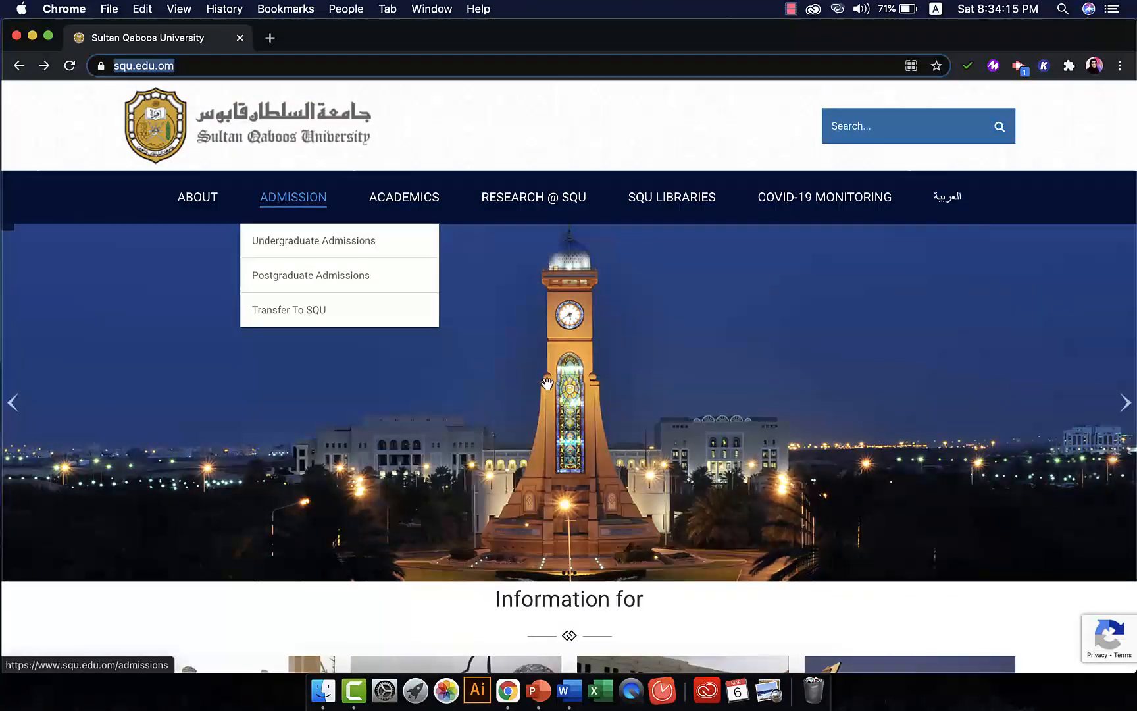
{"action": "mouse_move", "coordinate": [545, 383]}
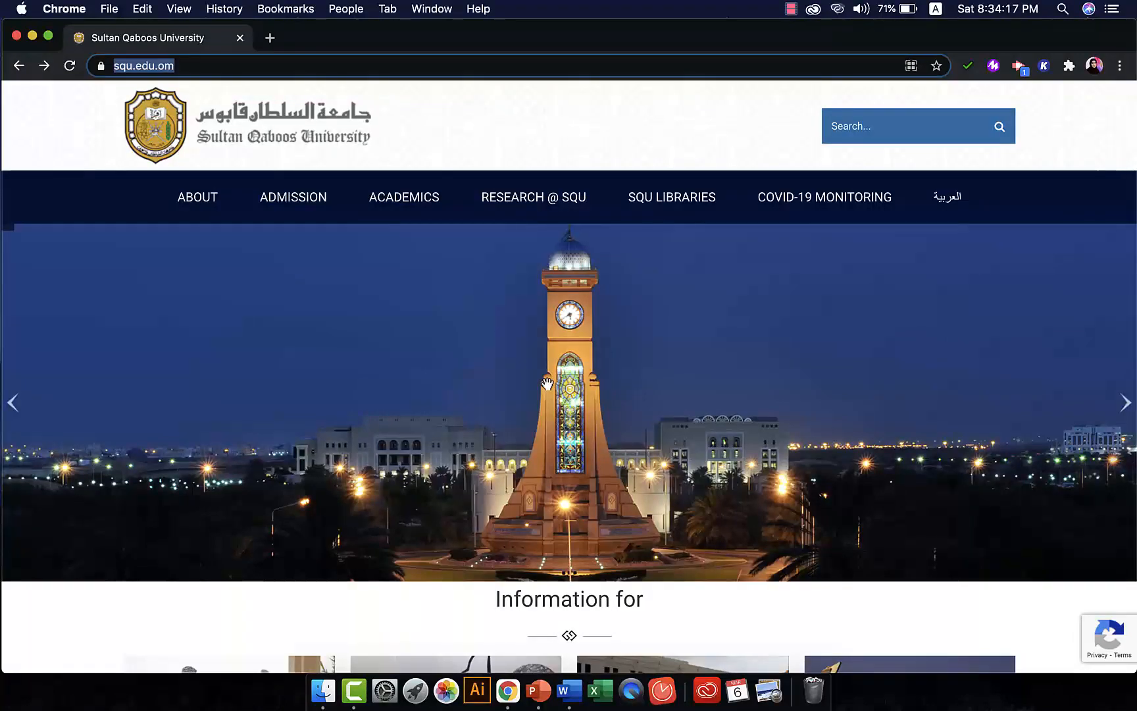
{"action": "scroll", "scroll_direction": "down", "scroll_amount": 3}
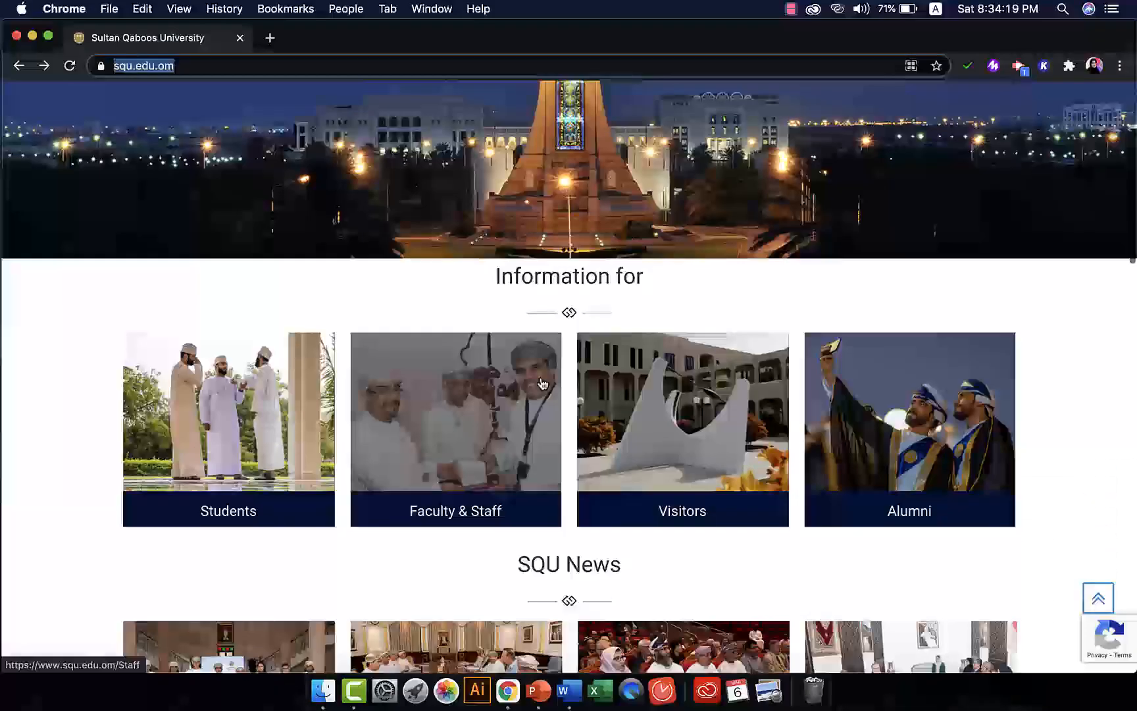
{"action": "scroll", "scroll_direction": "down", "scroll_amount": 3}
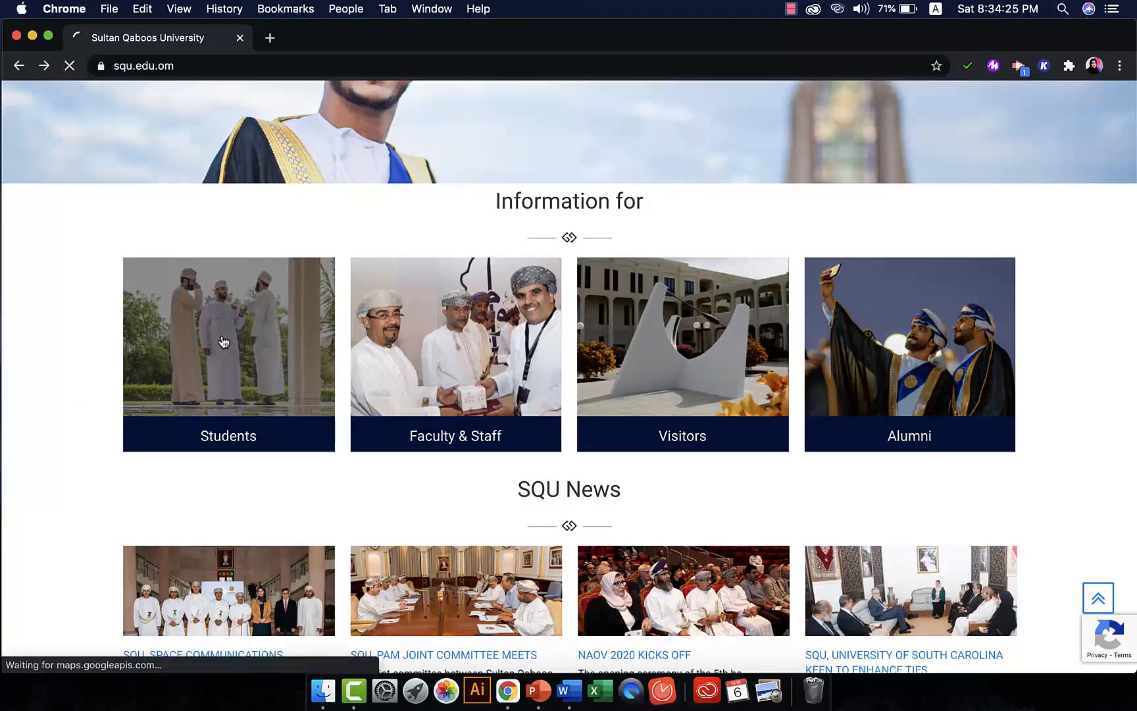
{"action": "left_click", "coordinate": [228, 335]}
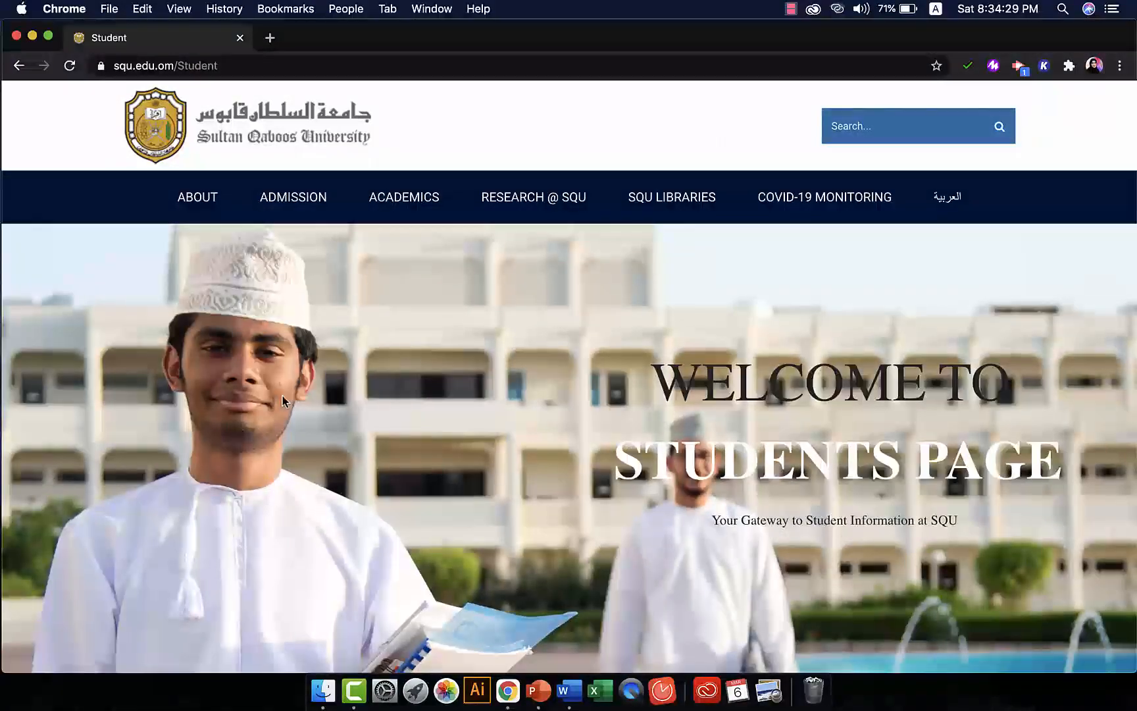
Open the Changing Password online service in a new tab.
{"action": "scroll", "scroll_direction": "down", "scroll_amount": 3}
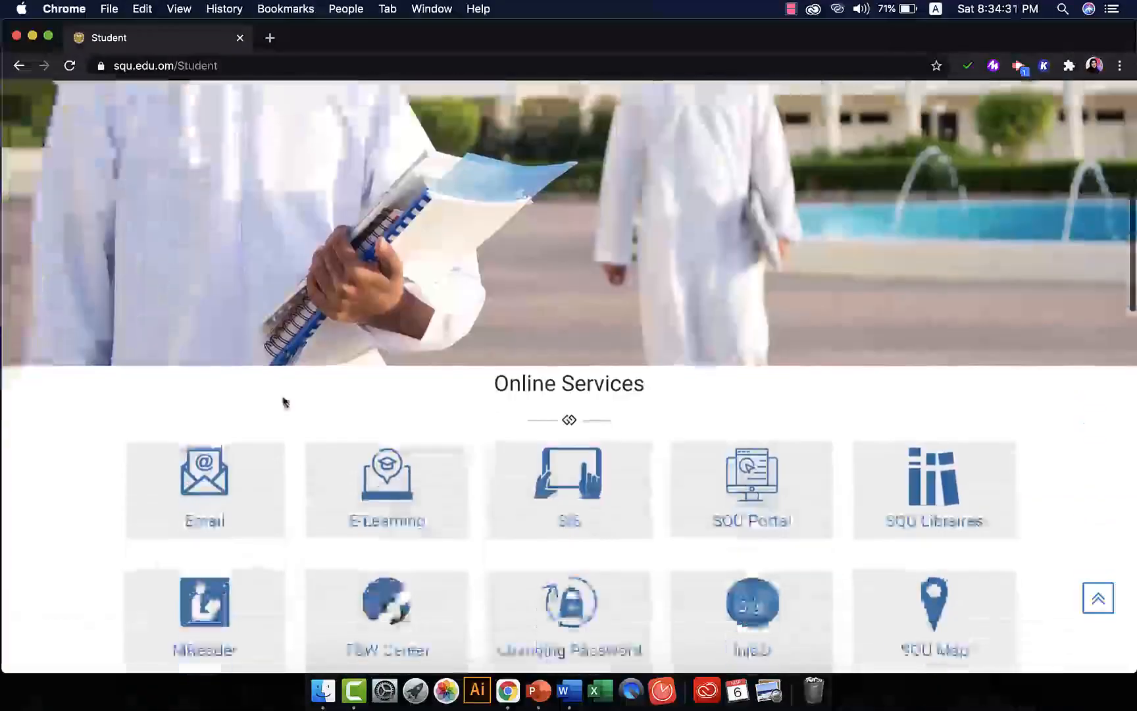
{"action": "scroll", "scroll_direction": "down", "scroll_amount": 3}
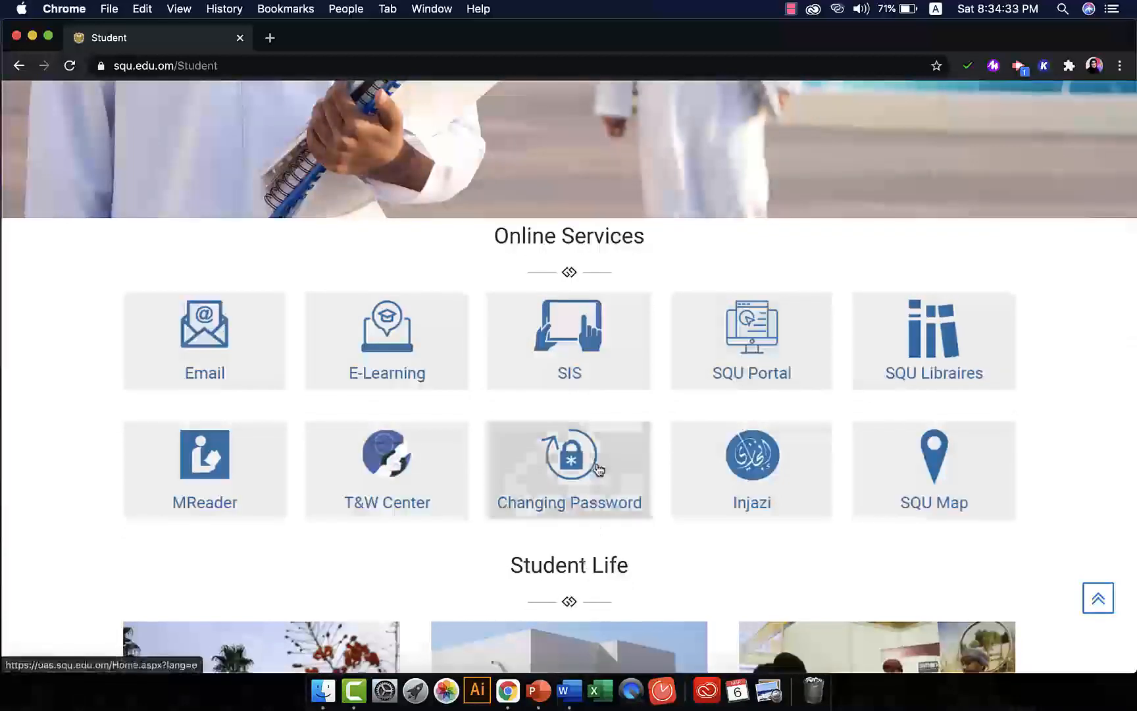
{"action": "mouse_move", "coordinate": [568, 470]}
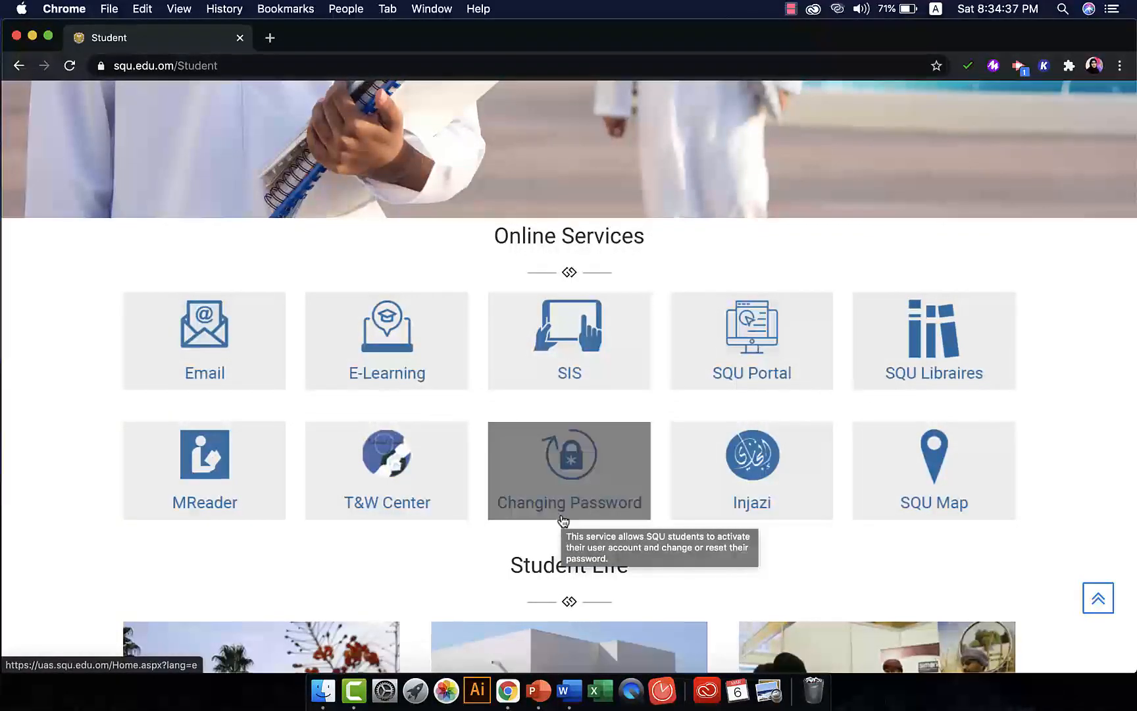
{"action": "left_click", "coordinate": [569, 470]}
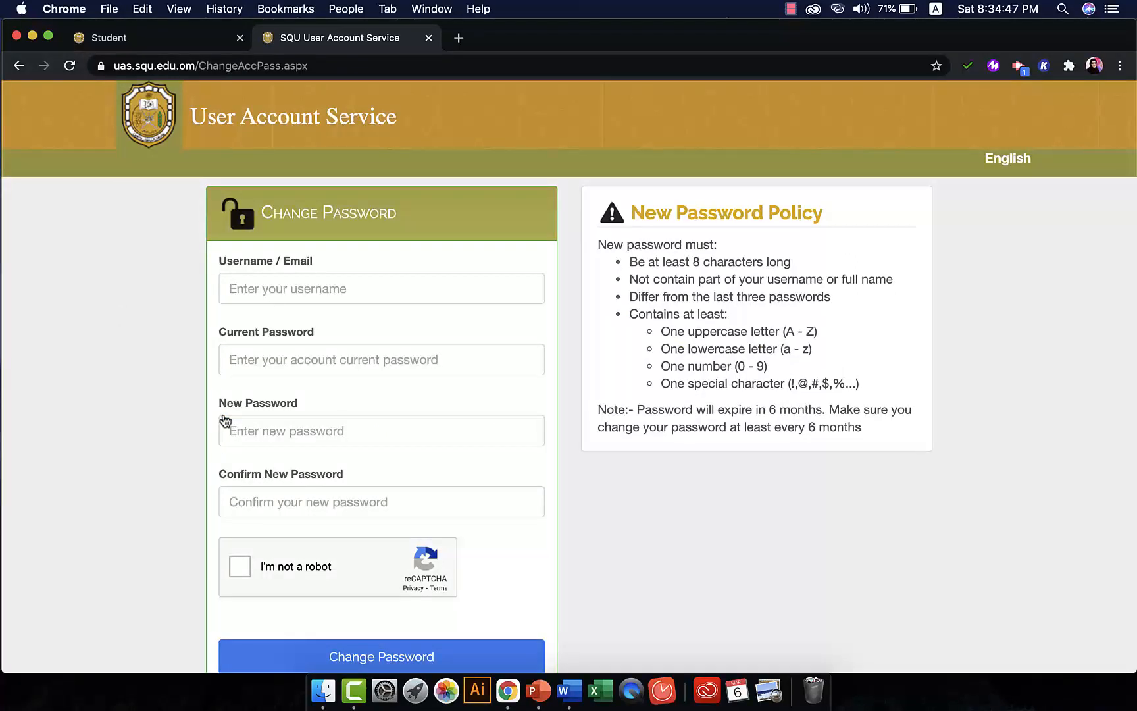
Enter 's123tudent.squ.edu.' as the Username / Email.
{"action": "left_click", "coordinate": [381, 288]}
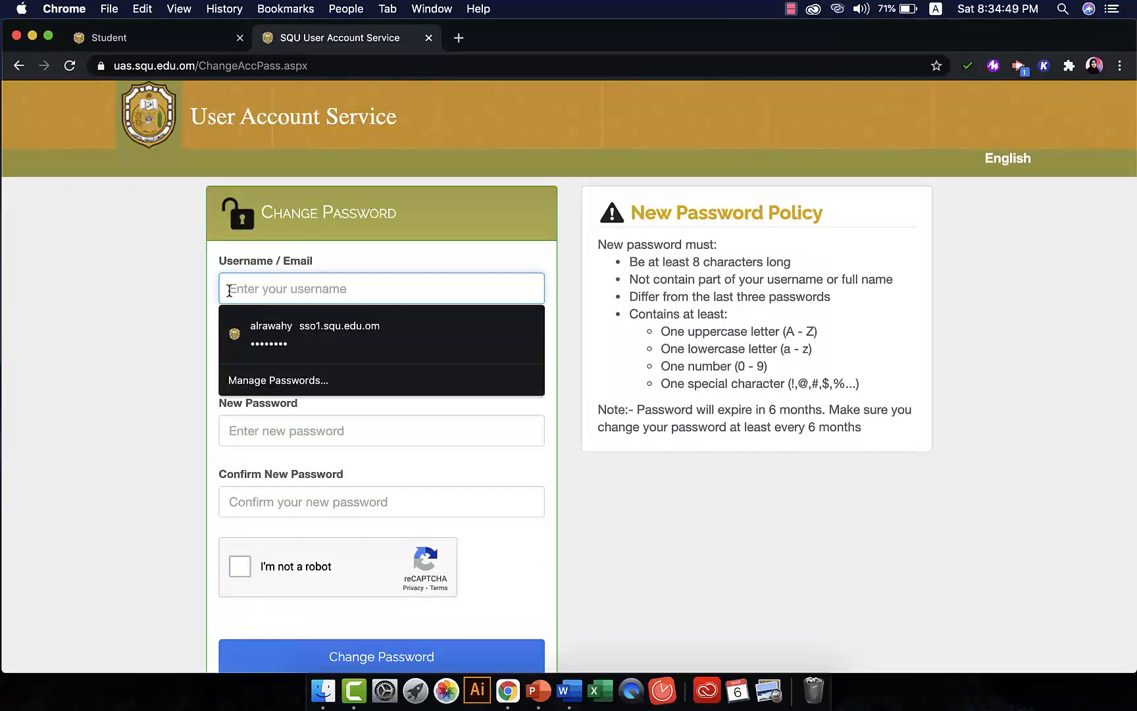
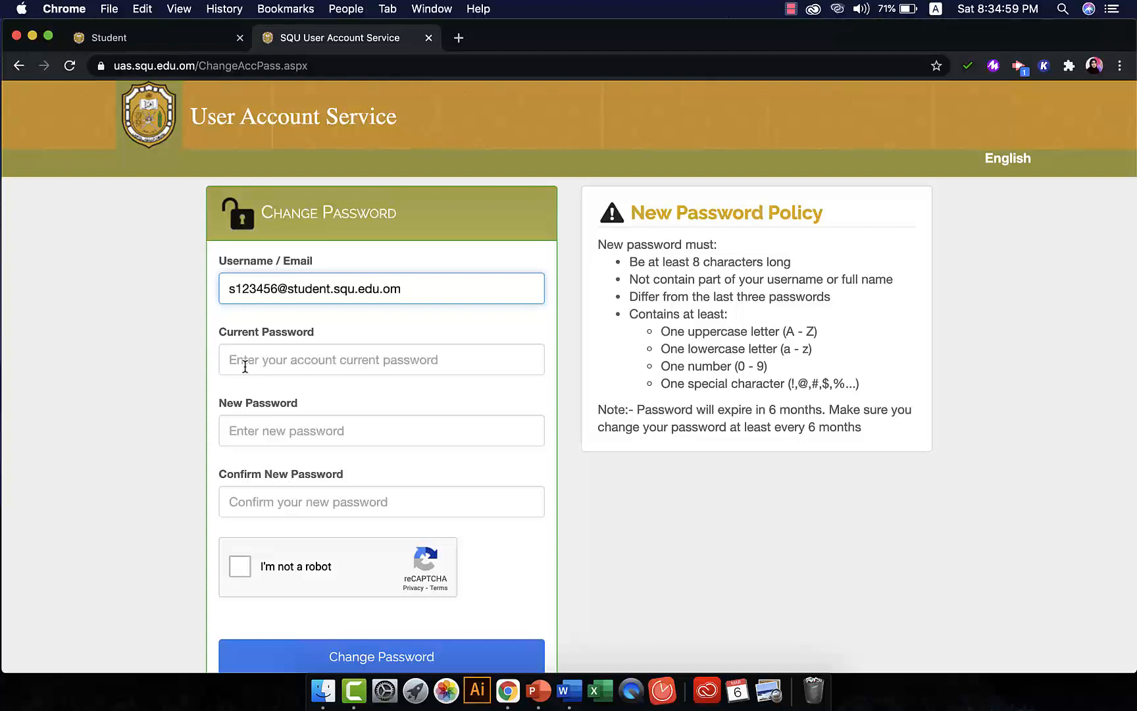
Pass the 'I'm not a robot' reCAPTCHA check on the change-password form.
{"action": "left_click", "coordinate": [381, 359]}
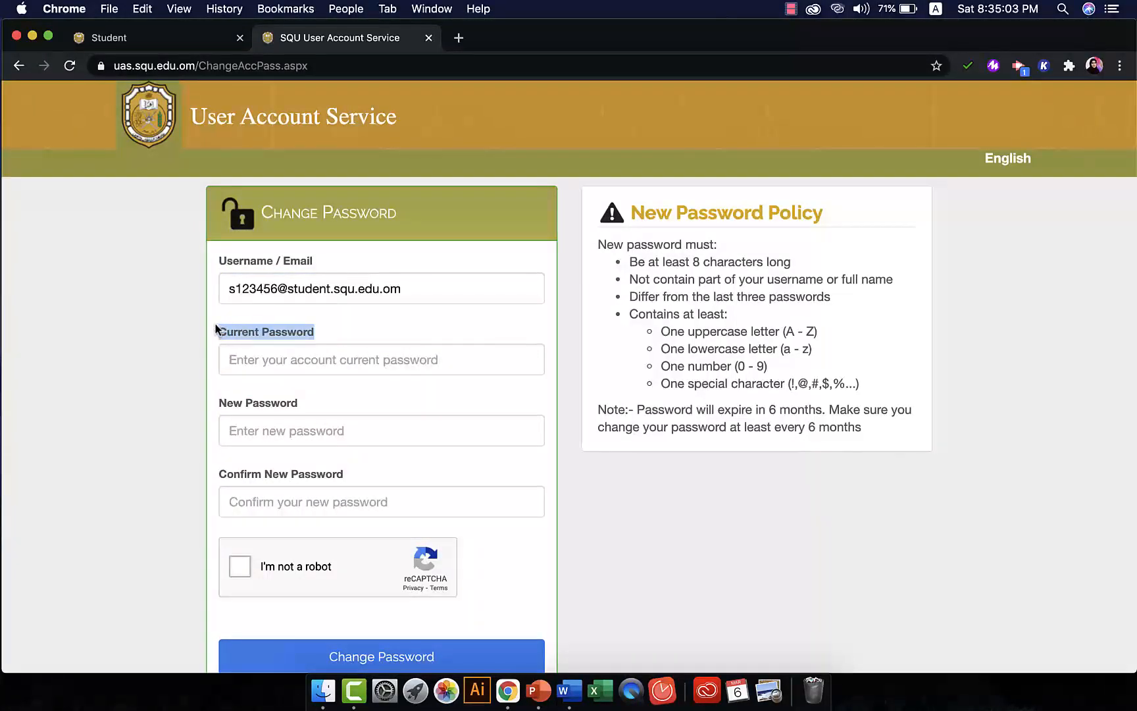
{"action": "mouse_move", "coordinate": [282, 406]}
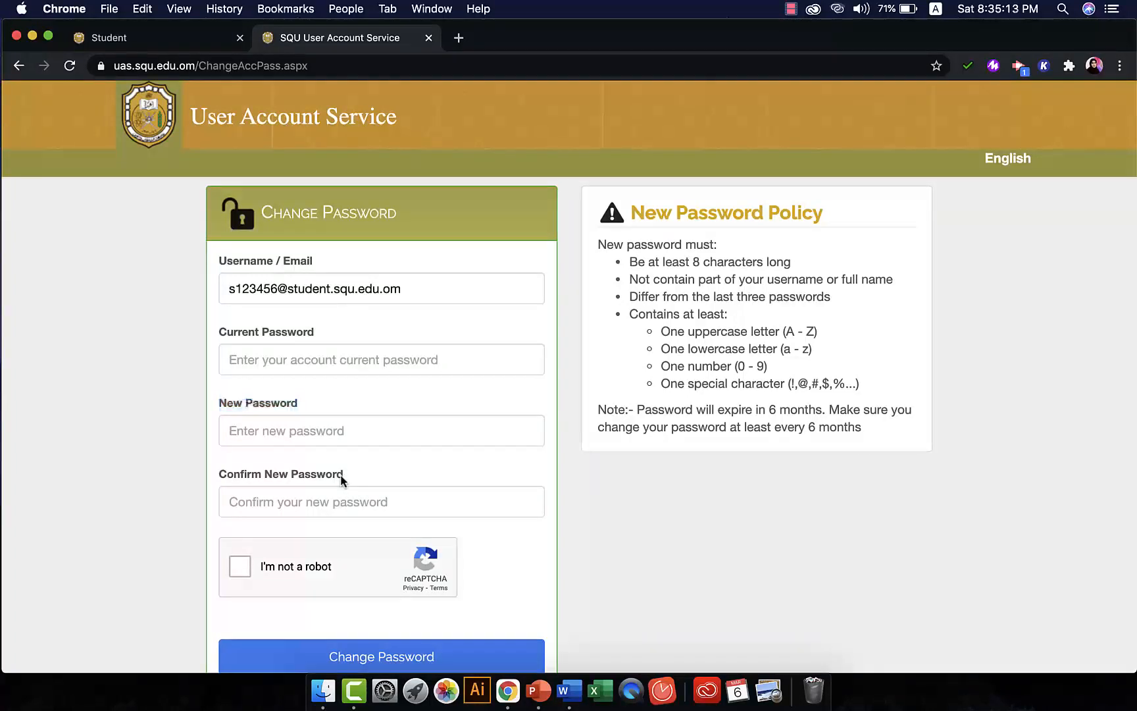
{"action": "double_click", "coordinate": [282, 474]}
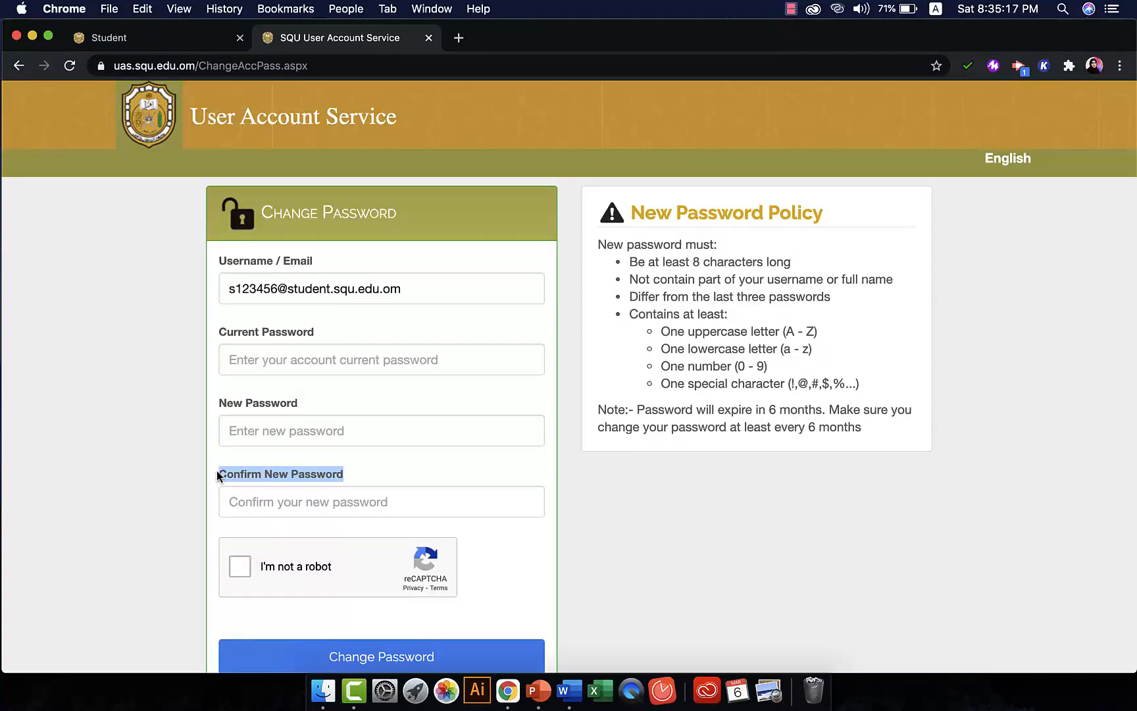
{"action": "left_click", "coordinate": [239, 566]}
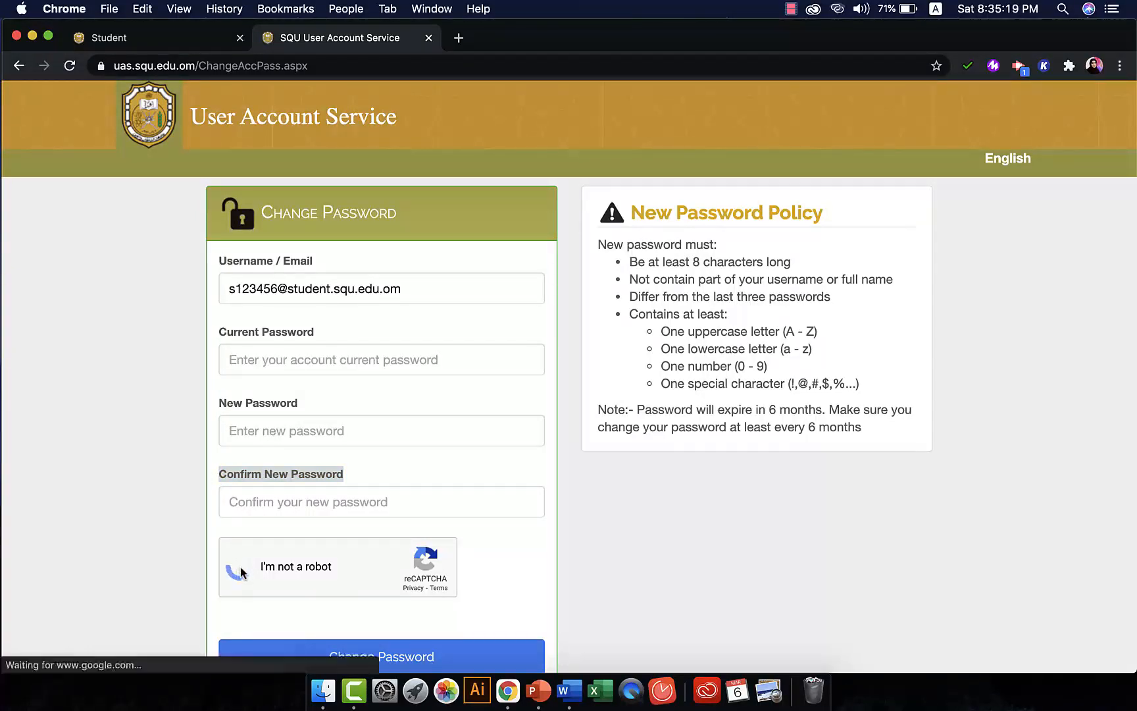
{"action": "left_click", "coordinate": [243, 567]}
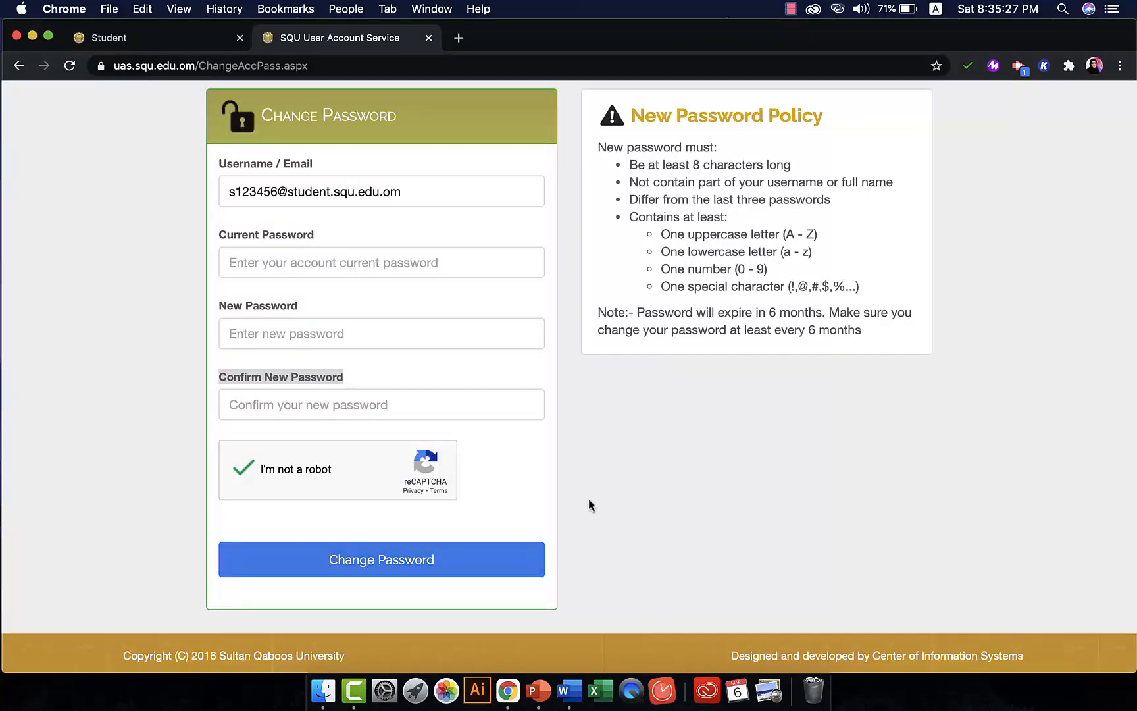
{"action": "scroll", "scroll_direction": "down", "scroll_amount": 3}
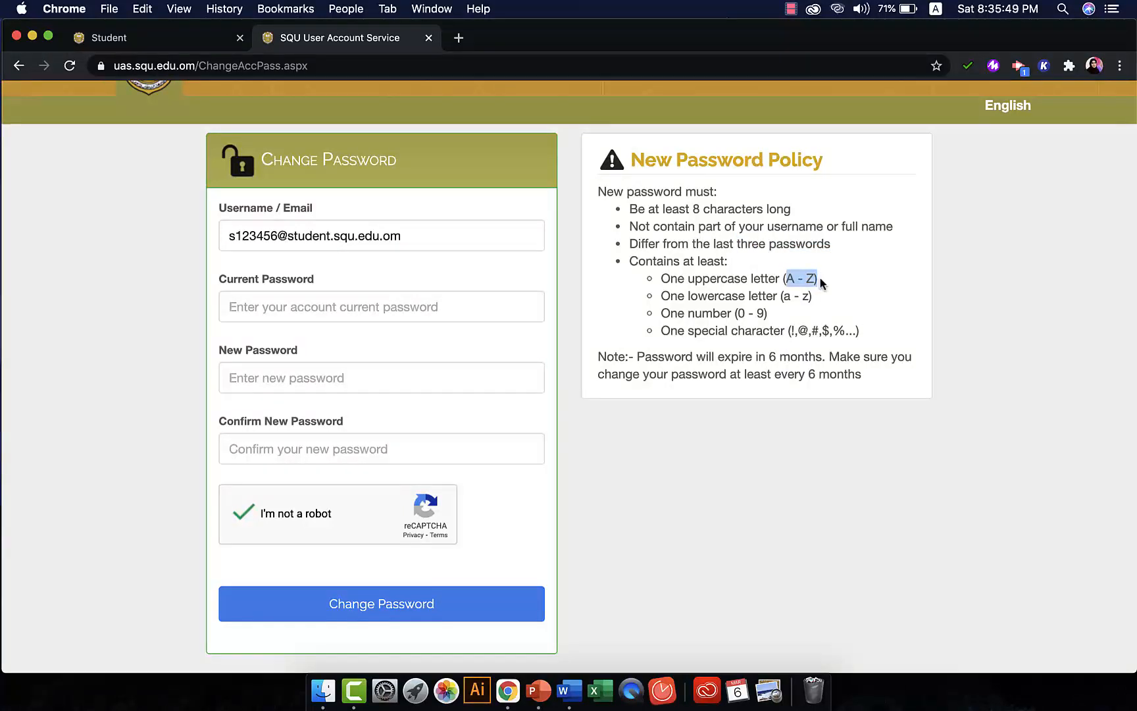
{"action": "mouse_move", "coordinate": [787, 296]}
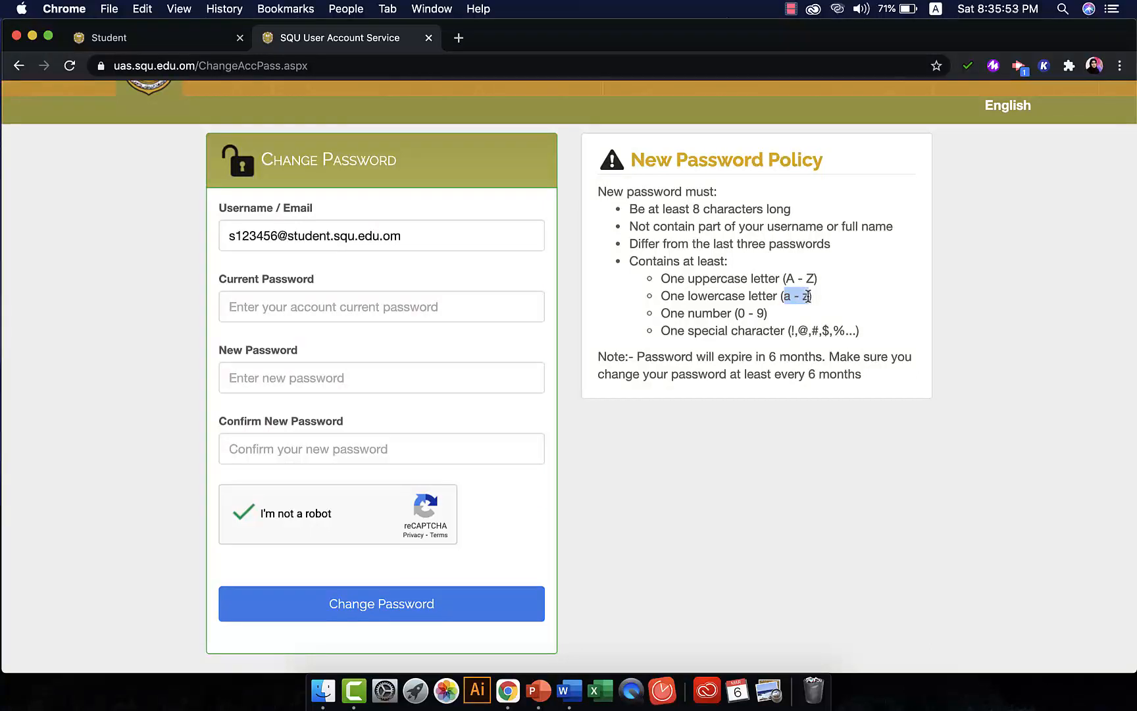
{"action": "mouse_move", "coordinate": [739, 313]}
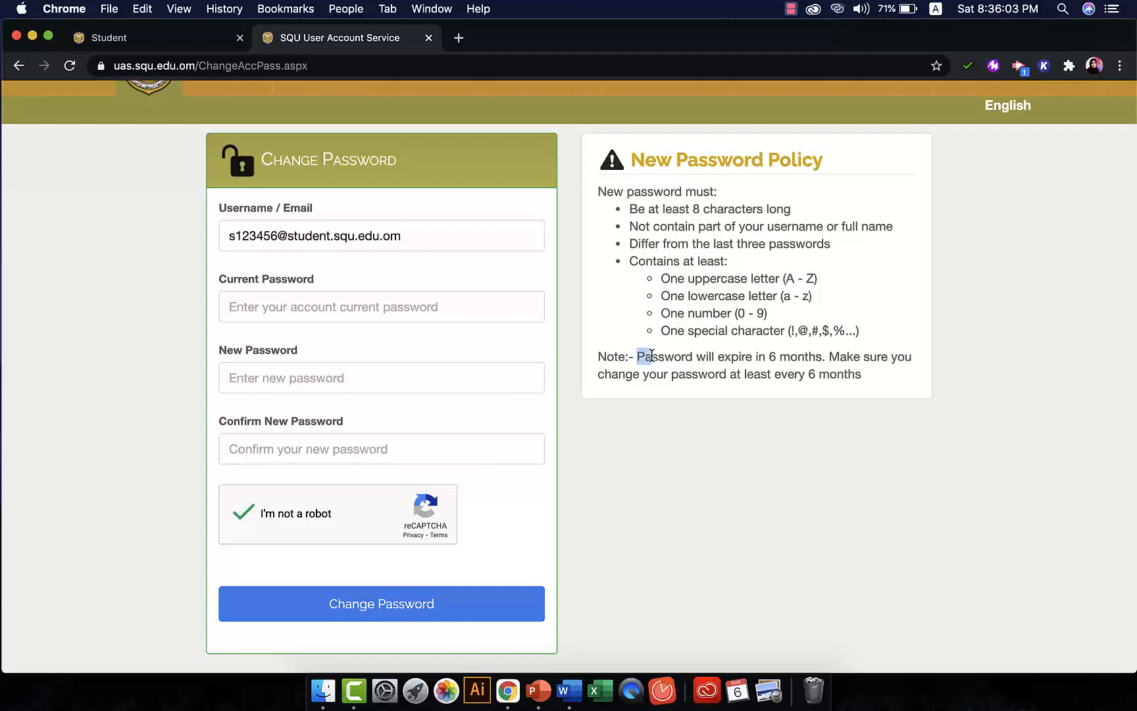
{"action": "left_click_drag", "start_coordinate": [635, 356], "coordinate": [818, 356]}
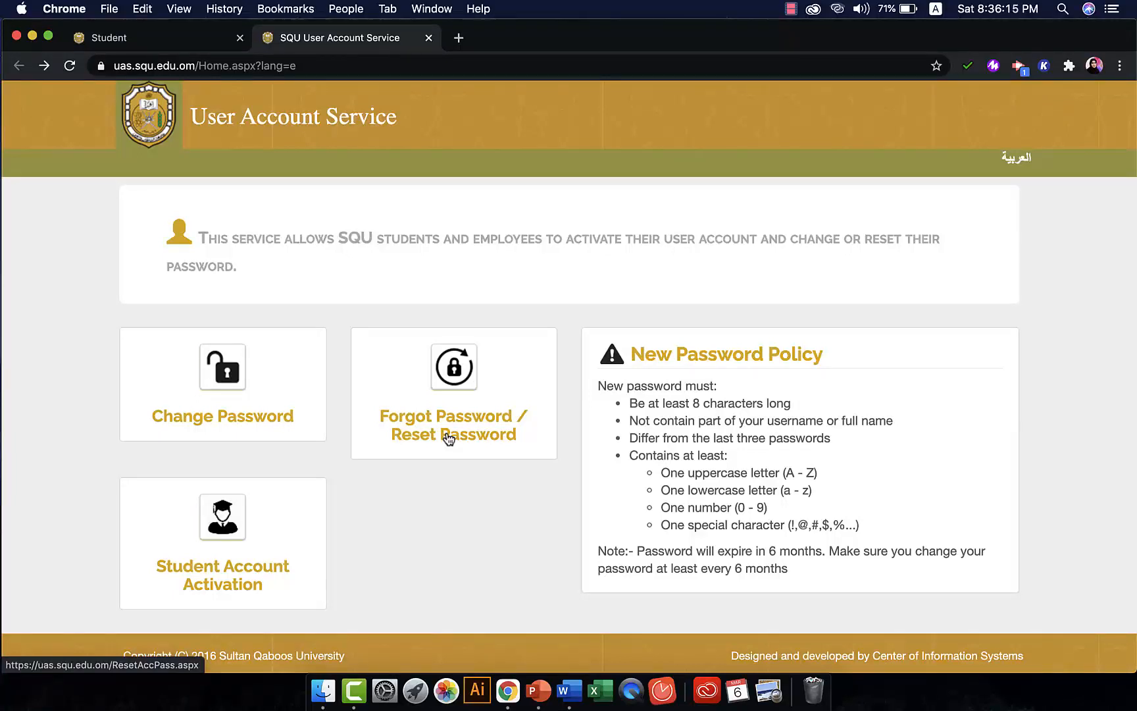
{"action": "mouse_move", "coordinate": [453, 362]}
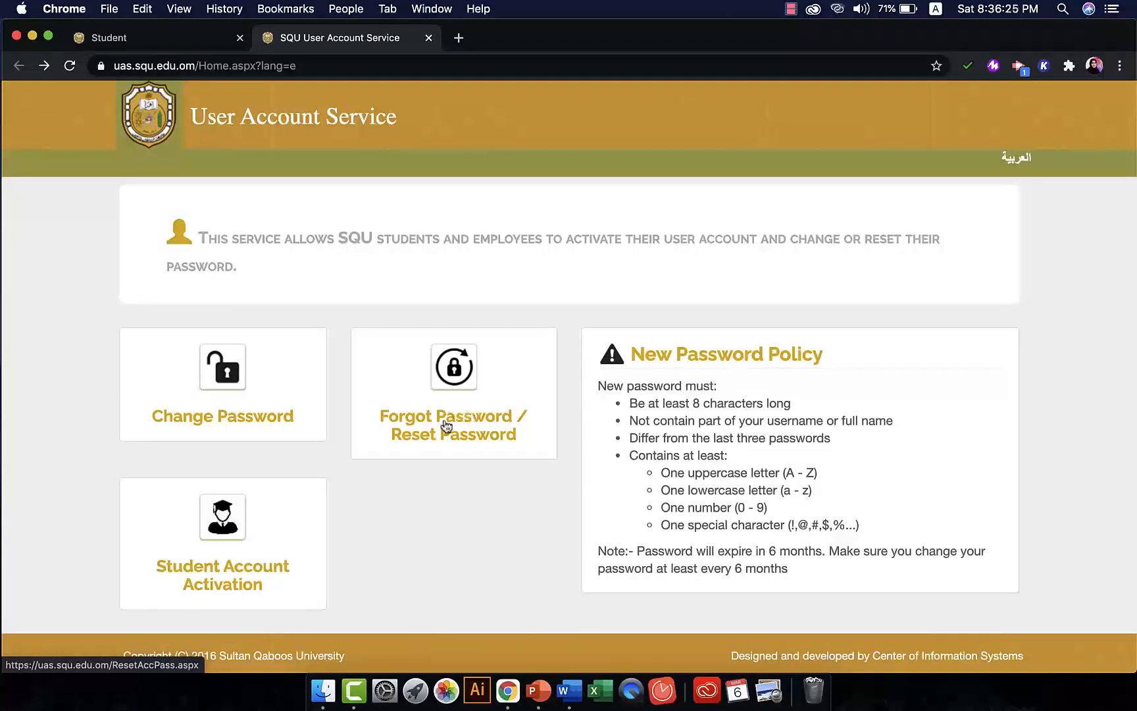
{"action": "left_click", "coordinate": [454, 424]}
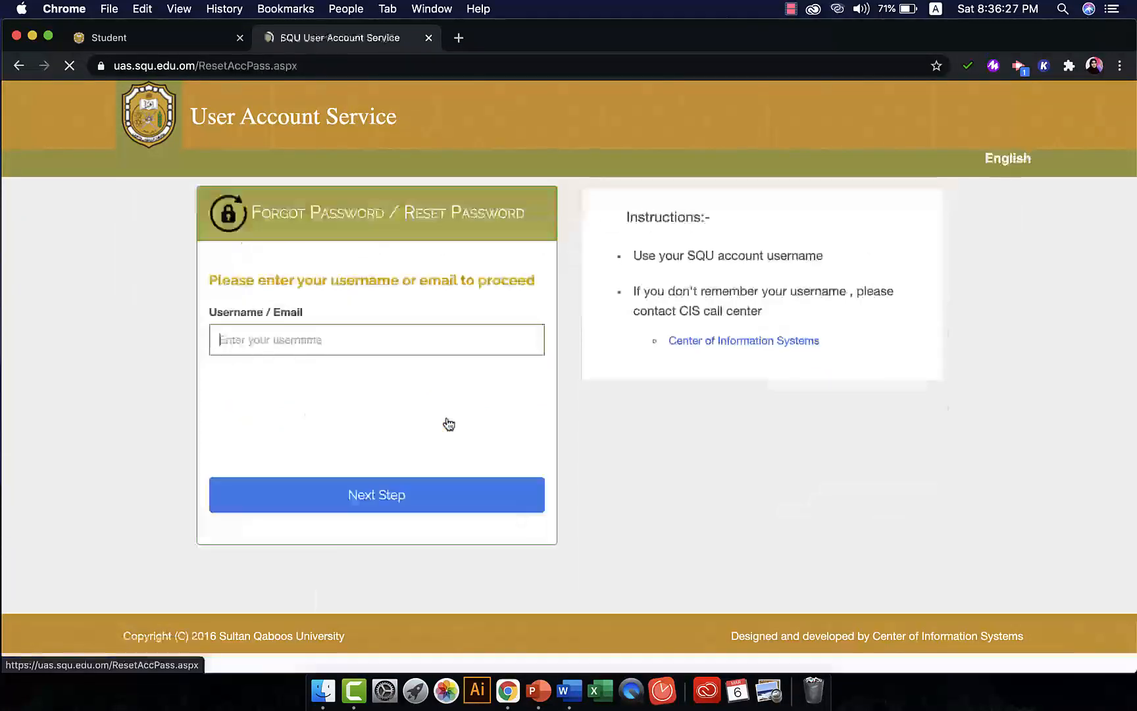
{"action": "left_click", "coordinate": [376, 340]}
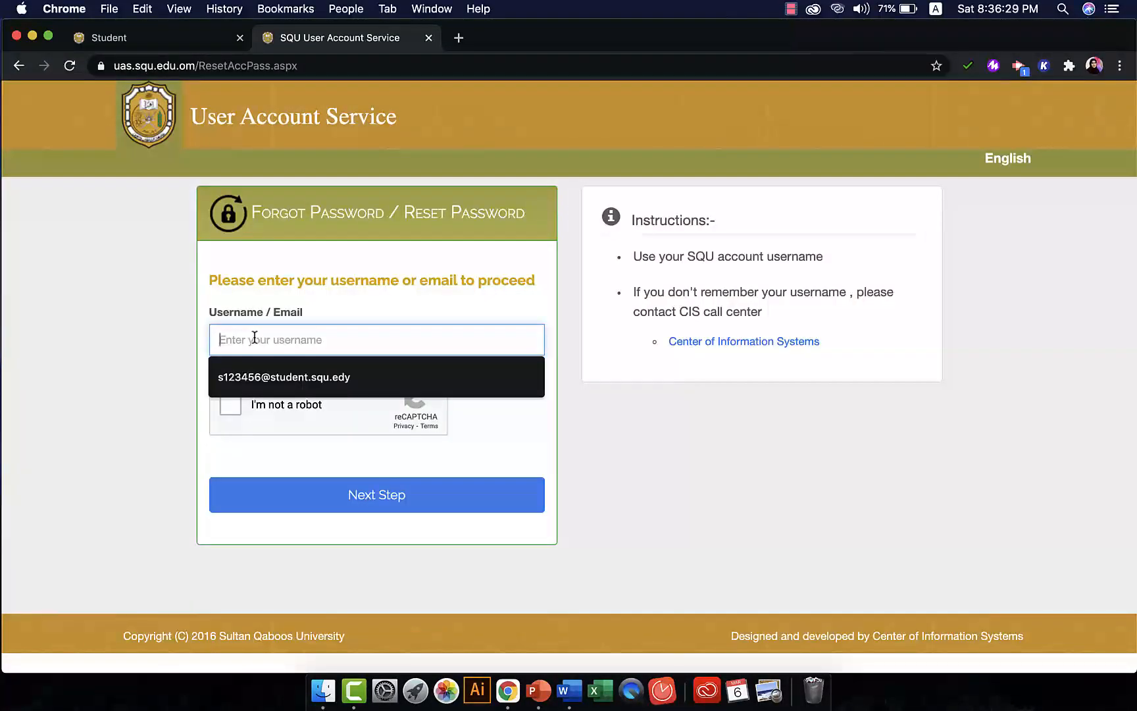
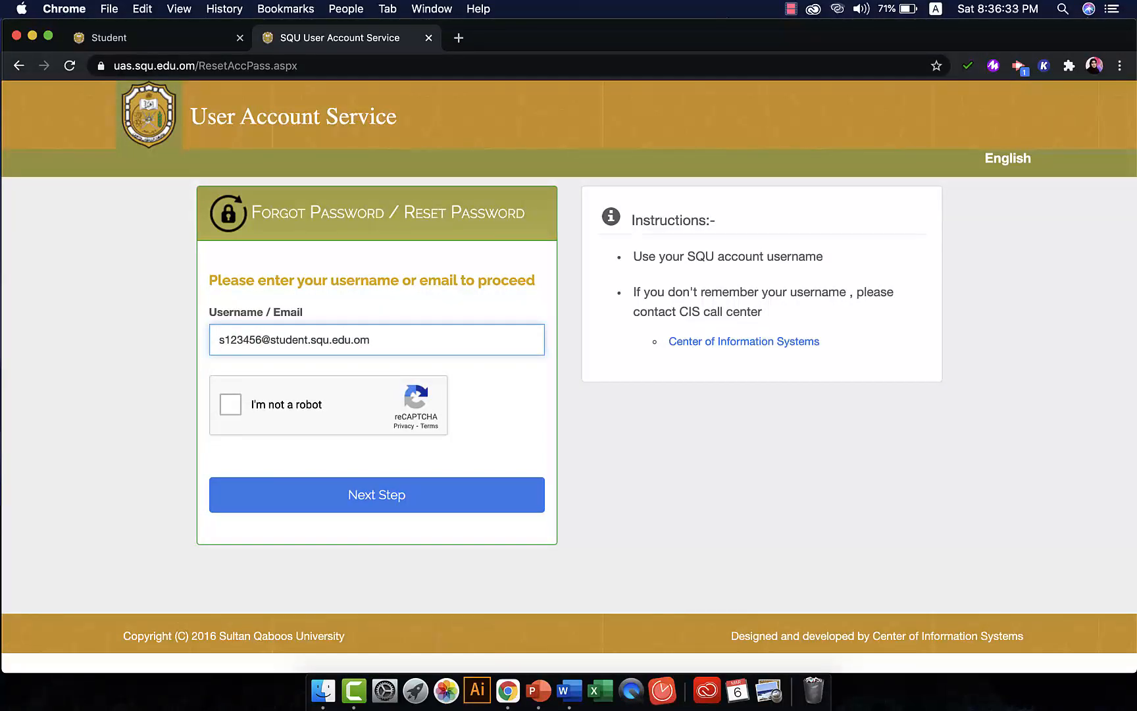
{"action": "mouse_move", "coordinate": [133, 297]}
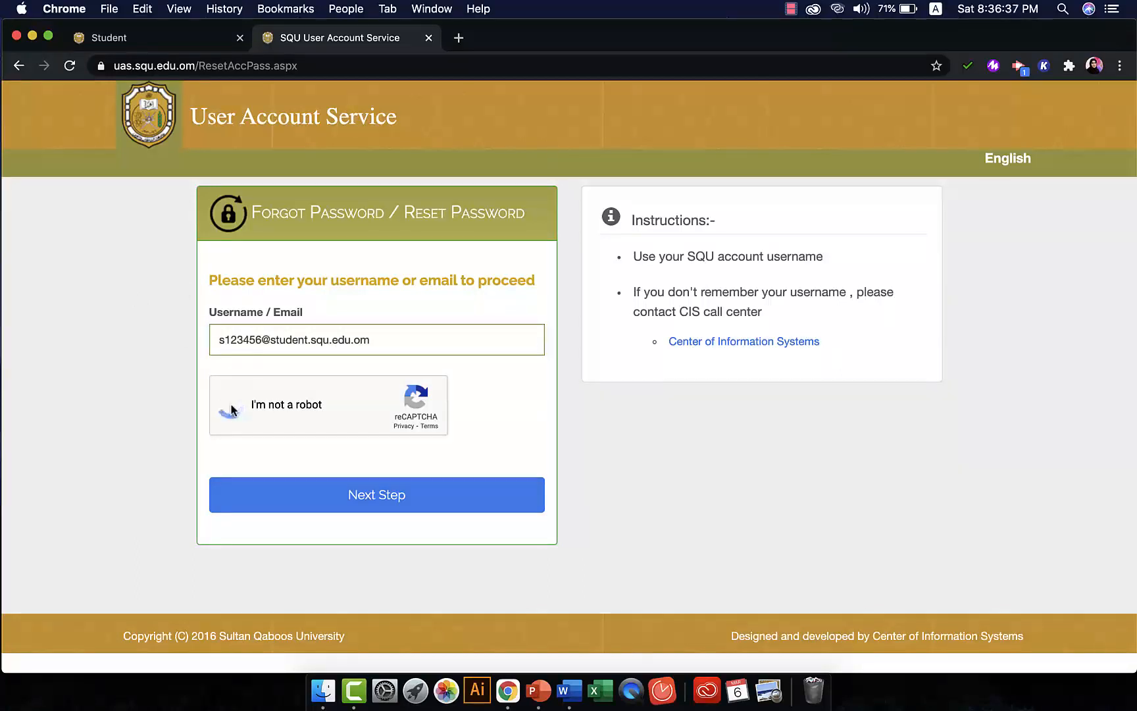
{"action": "left_click", "coordinate": [229, 405]}
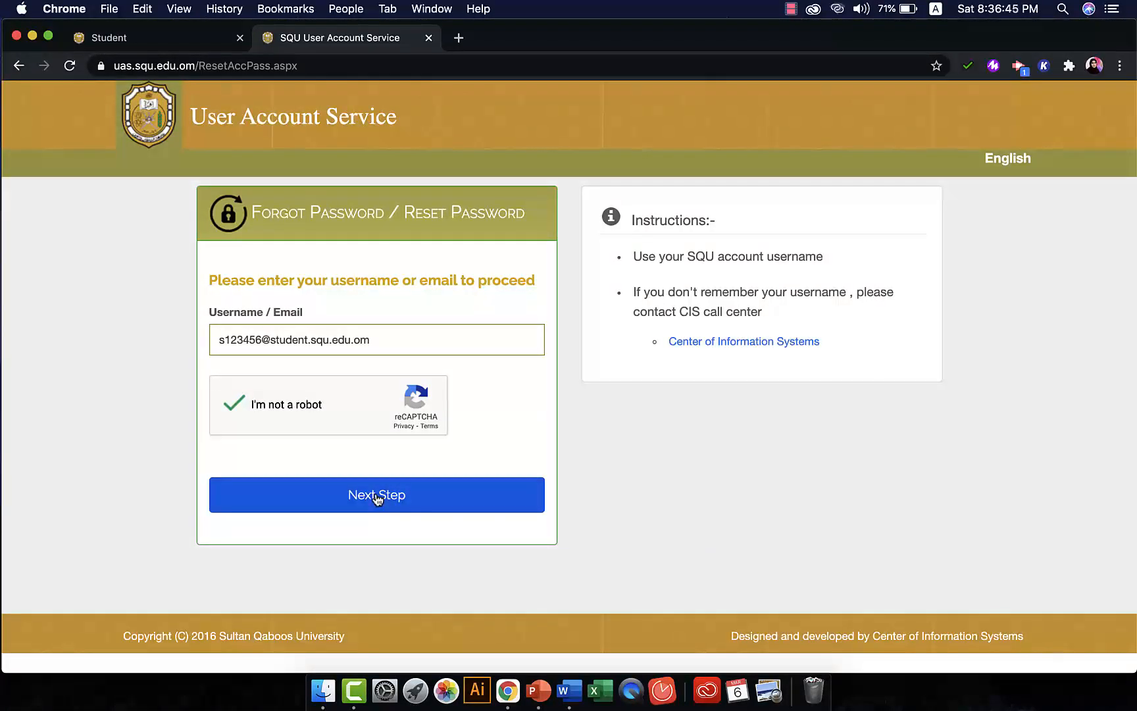
{"action": "left_click", "coordinate": [376, 494]}
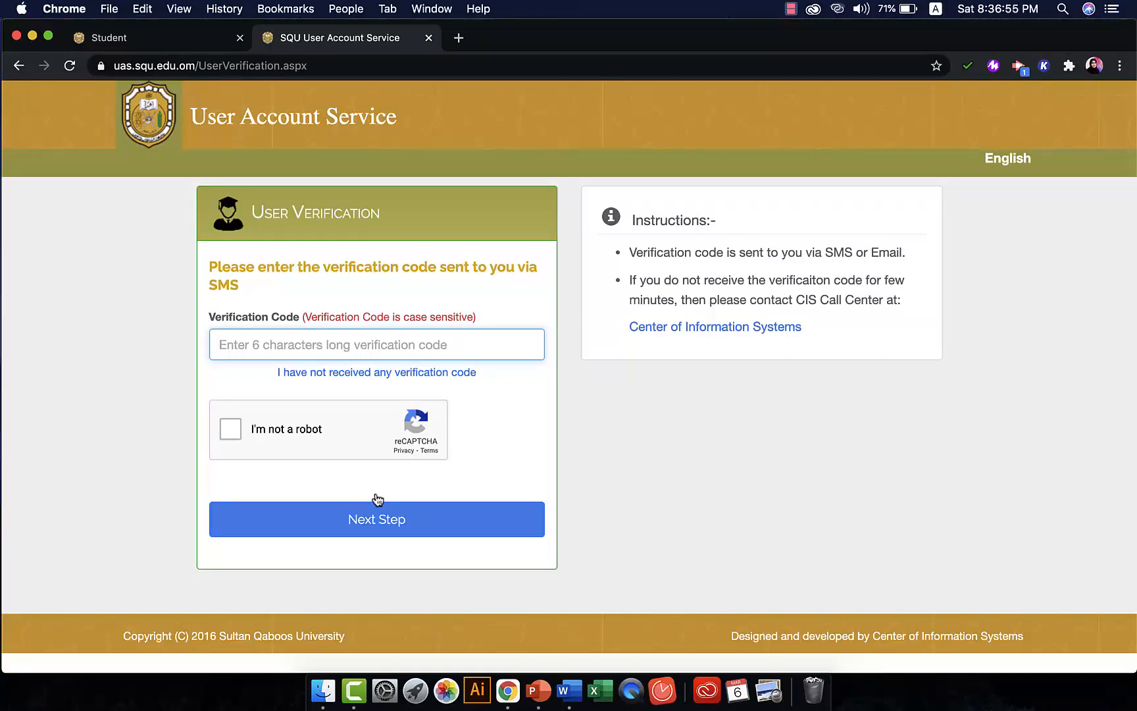
{"action": "mouse_move", "coordinate": [464, 480]}
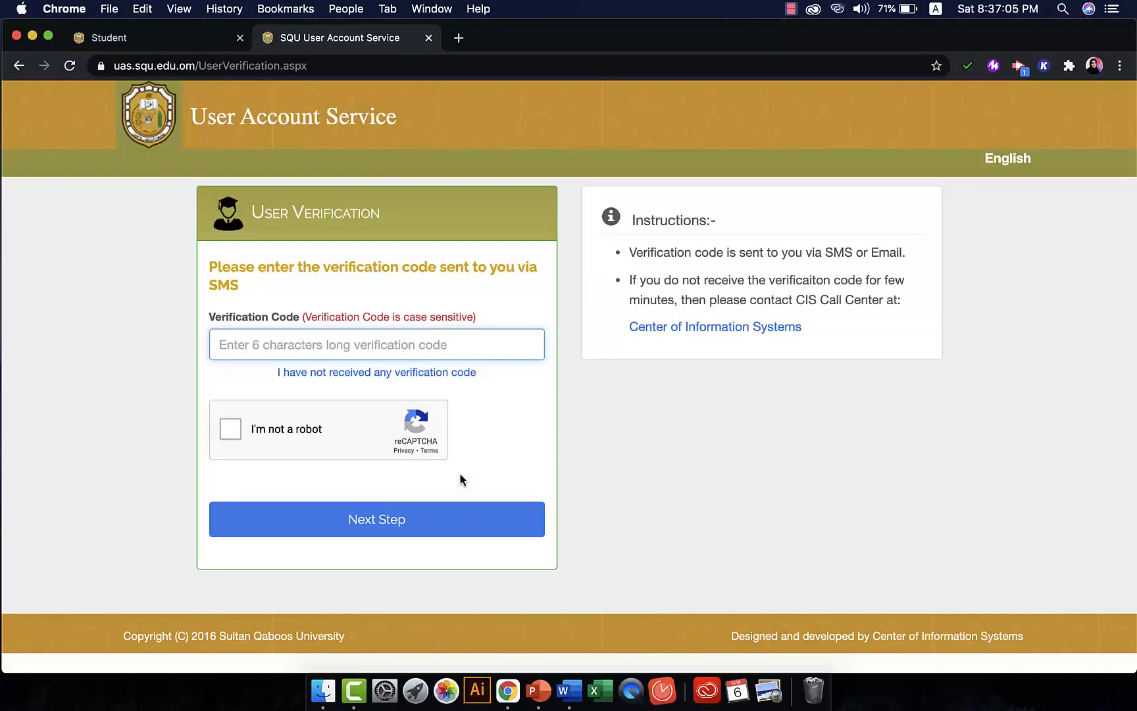
Enter verification code 'kjkl' and pass the reCAPTCHA check.
{"action": "left_click", "coordinate": [376, 344]}
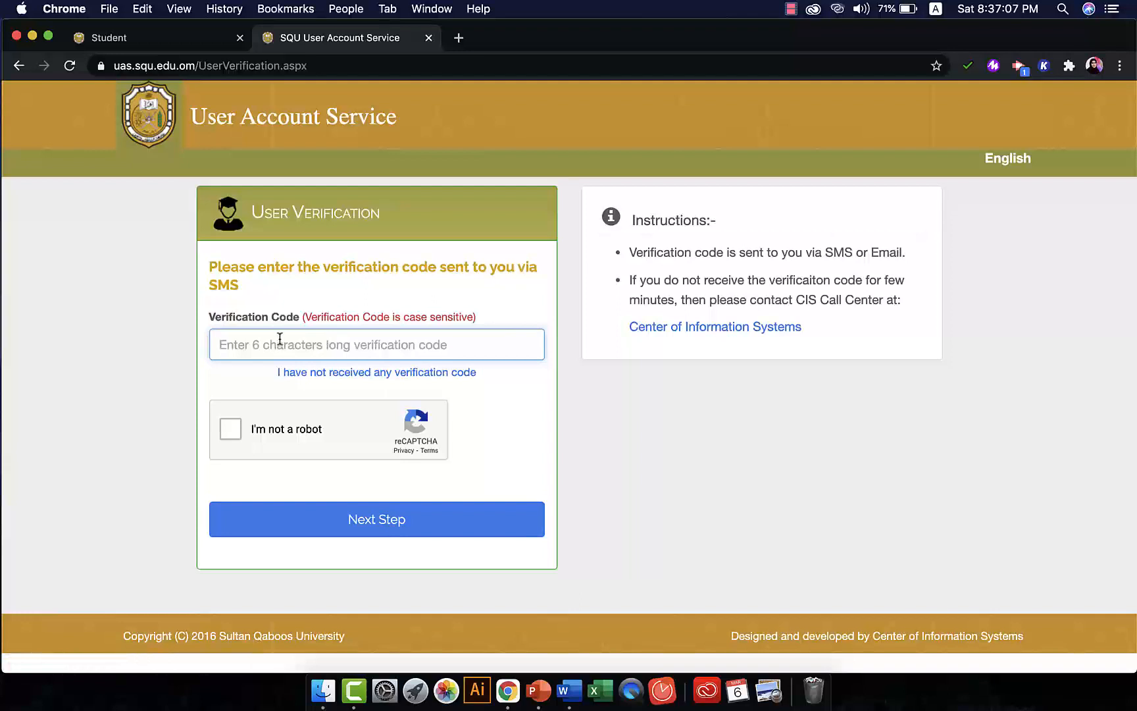
{"action": "type", "text": "kjklj"}
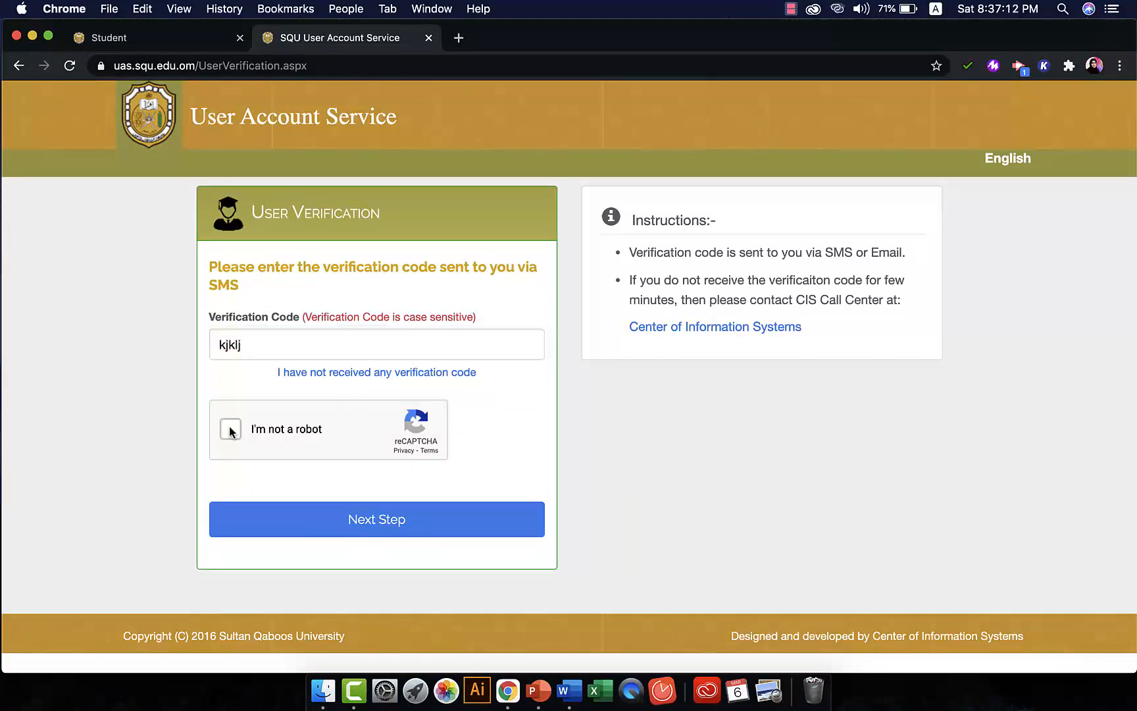
{"action": "left_click", "coordinate": [231, 428]}
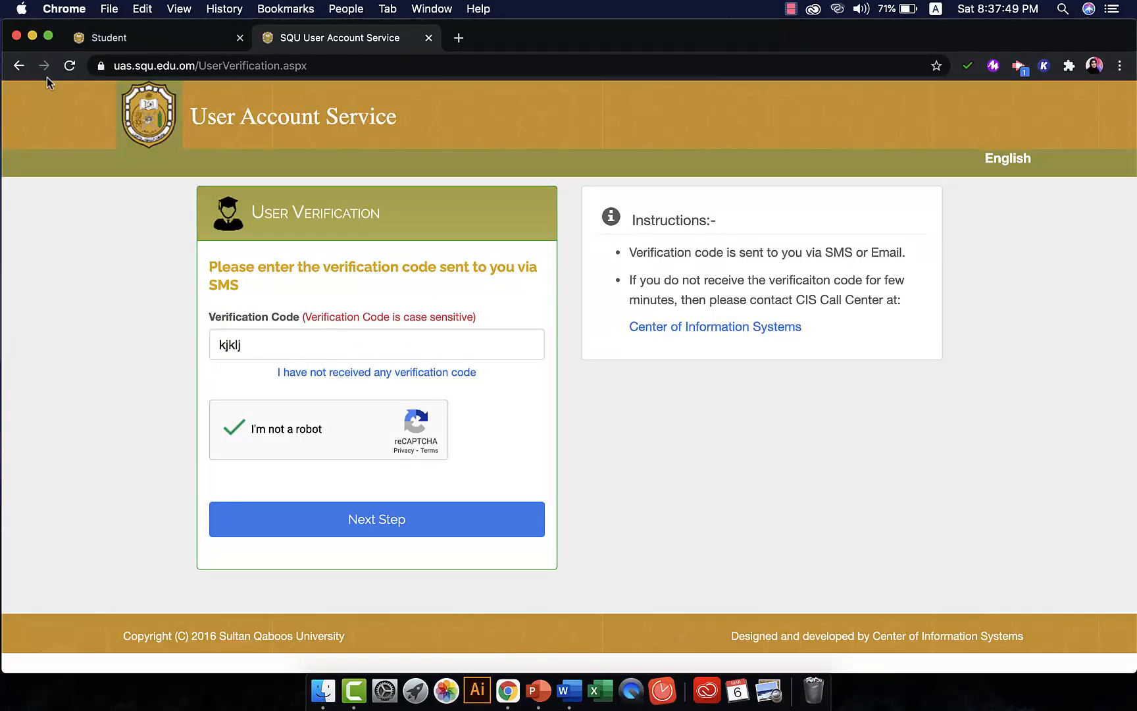
{"action": "mouse_move", "coordinate": [768, 154]}
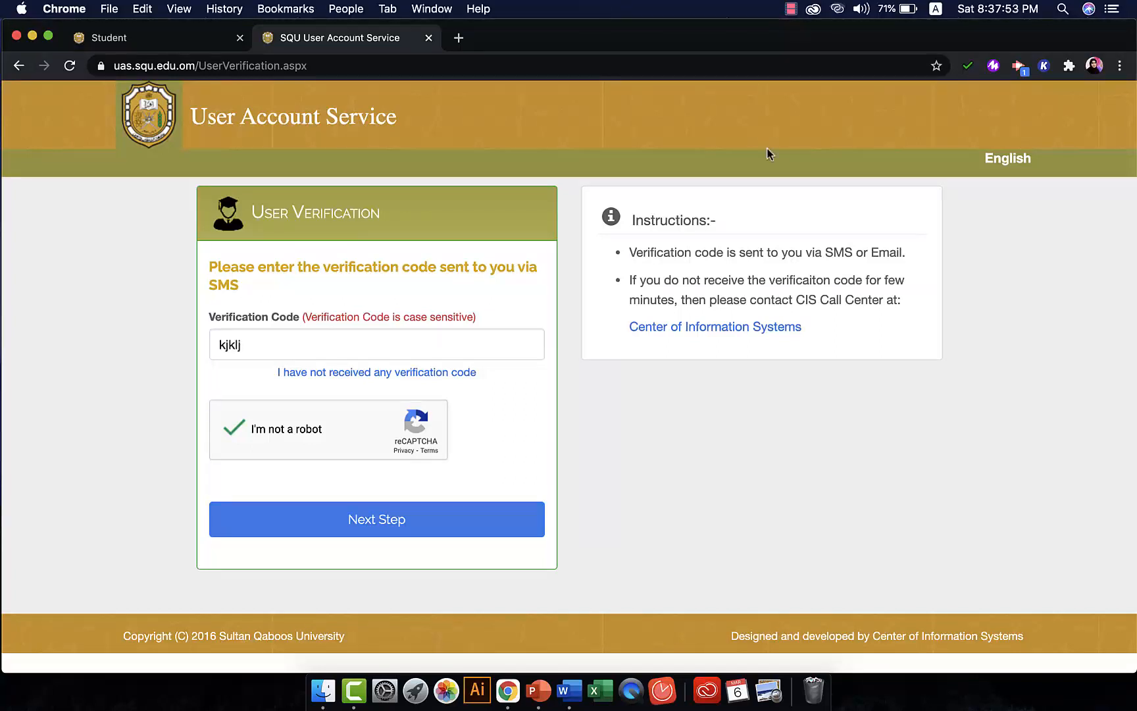